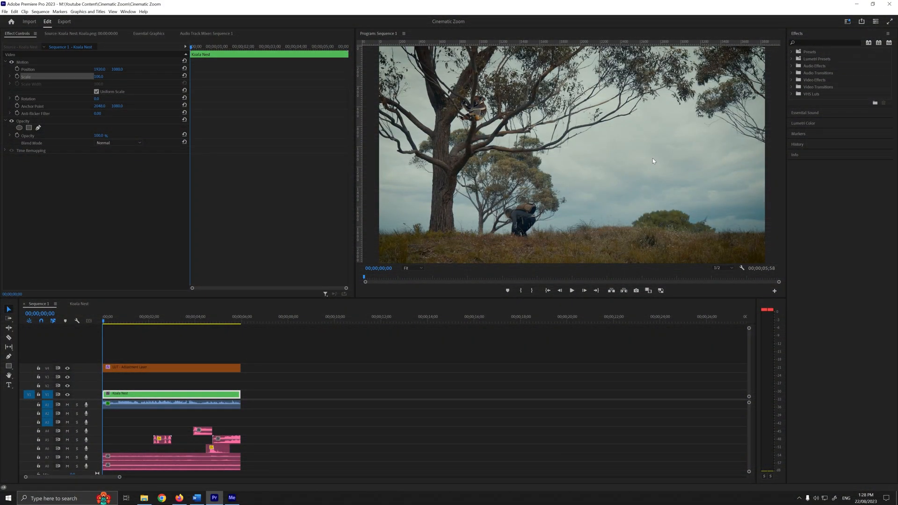
Keyframe Motion Scale at the clip end, then set the starting Scale to 200 for a zoom-out to 100.
{"action": "left_click", "coordinate": [570, 290]}
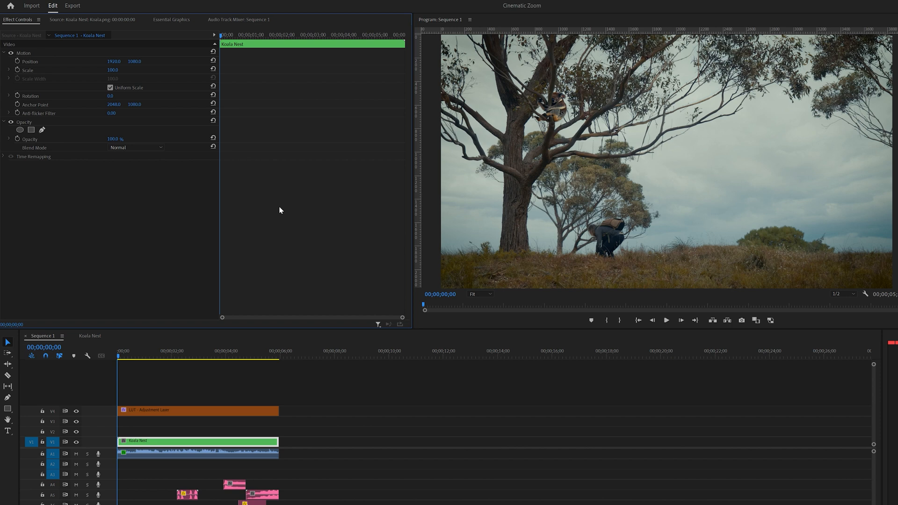
{"action": "key", "text": "end"}
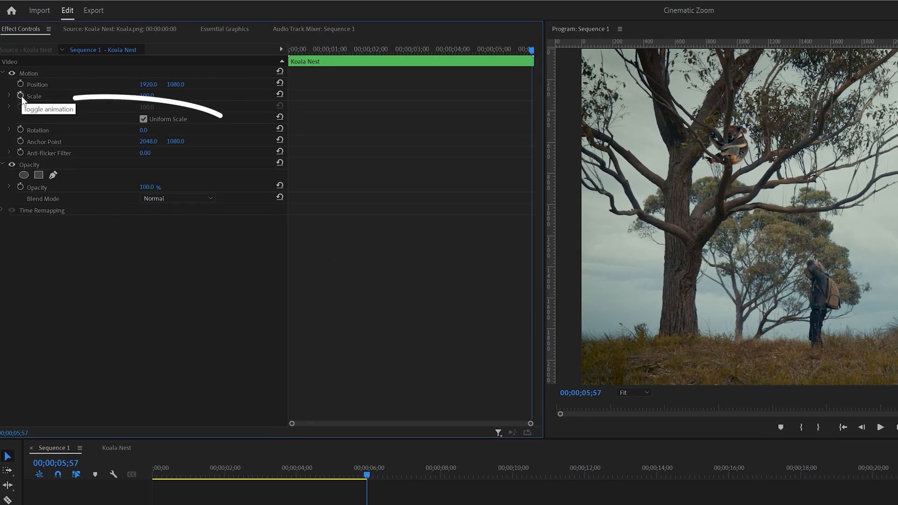
{"action": "left_click", "coordinate": [20, 96]}
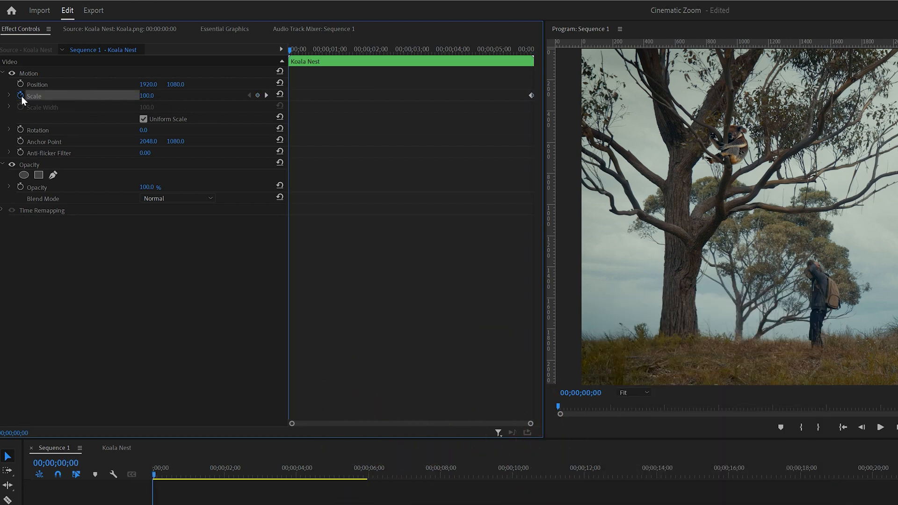
{"action": "double_click", "coordinate": [147, 95]}
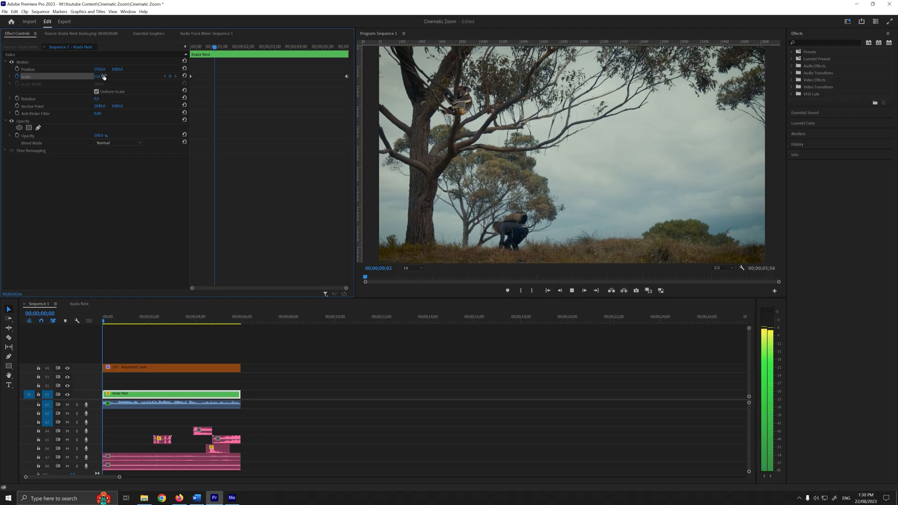
{"action": "left_click", "coordinate": [152, 316]}
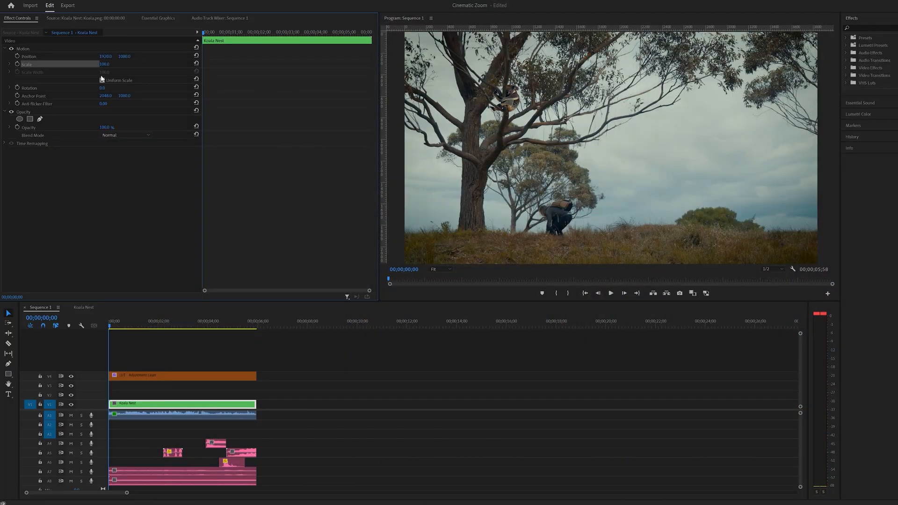
Reset Motion Scale to 100, add the Transform effect and uncheck Use Composition's Shutter Angle.
{"action": "left_click", "coordinate": [103, 80]}
{"action": "type", "text": "t"}
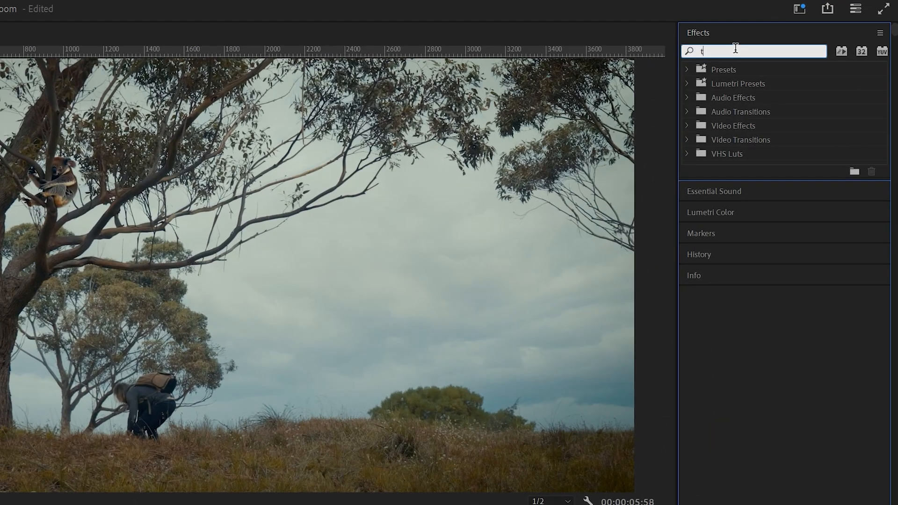
{"action": "type", "text": "ransform"}
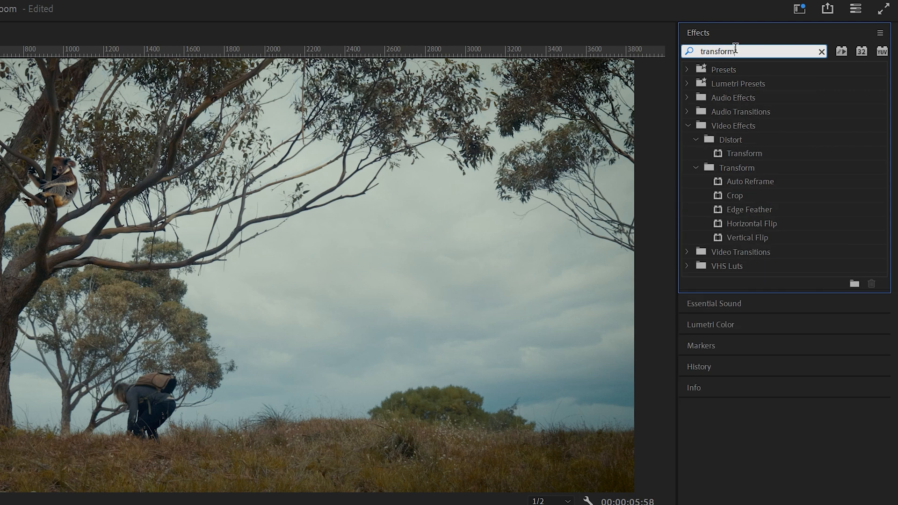
{"action": "mouse_move", "coordinate": [720, 159]}
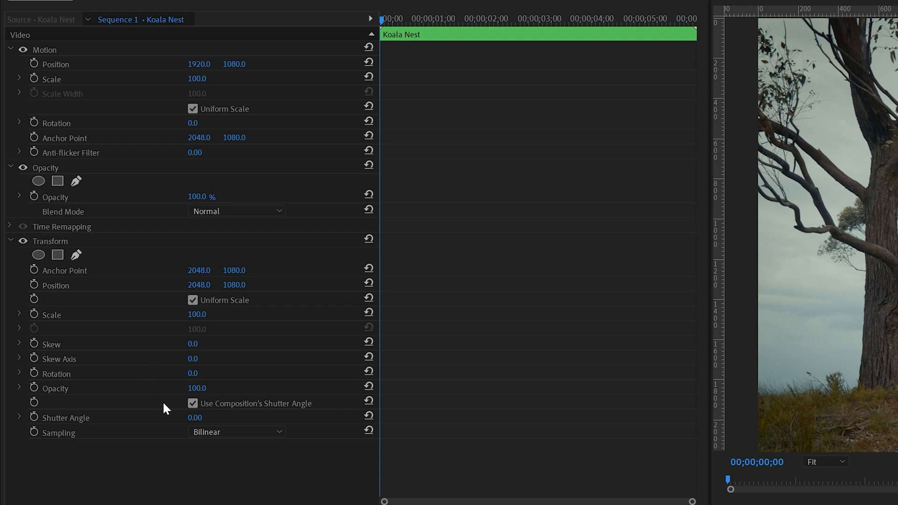
{"action": "left_click", "coordinate": [193, 403]}
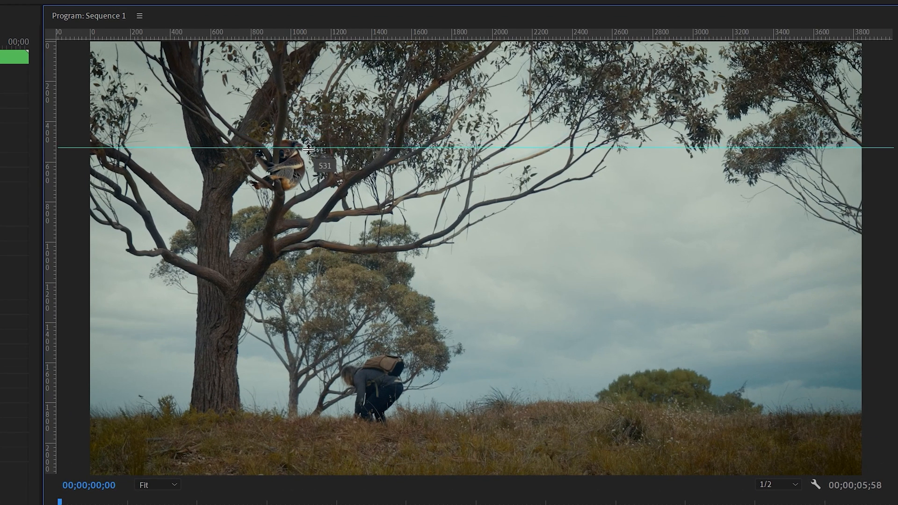
Drag a horizontal and a vertical guide from the rulers so they cross at the koala.
{"action": "left_click_drag", "start_coordinate": [307, 150], "coordinate": [306, 152]}
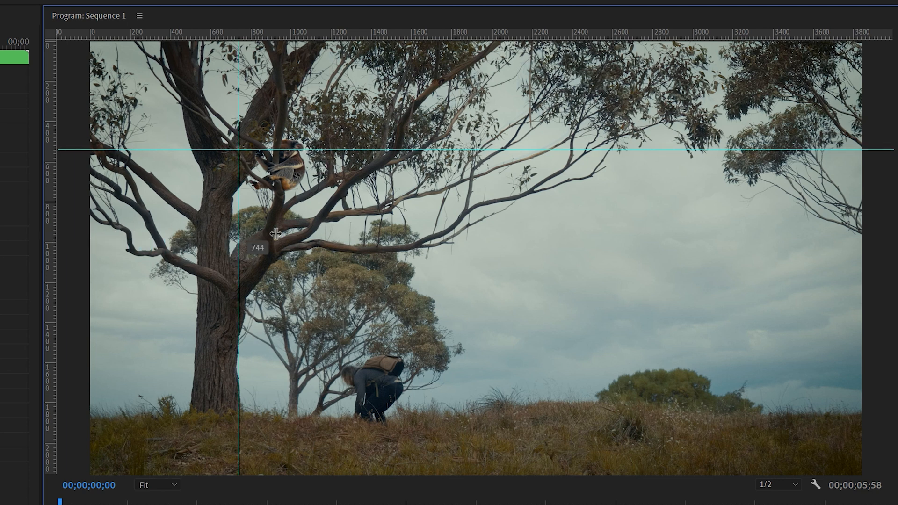
{"action": "left_click_drag", "start_coordinate": [237, 231], "coordinate": [290, 232]}
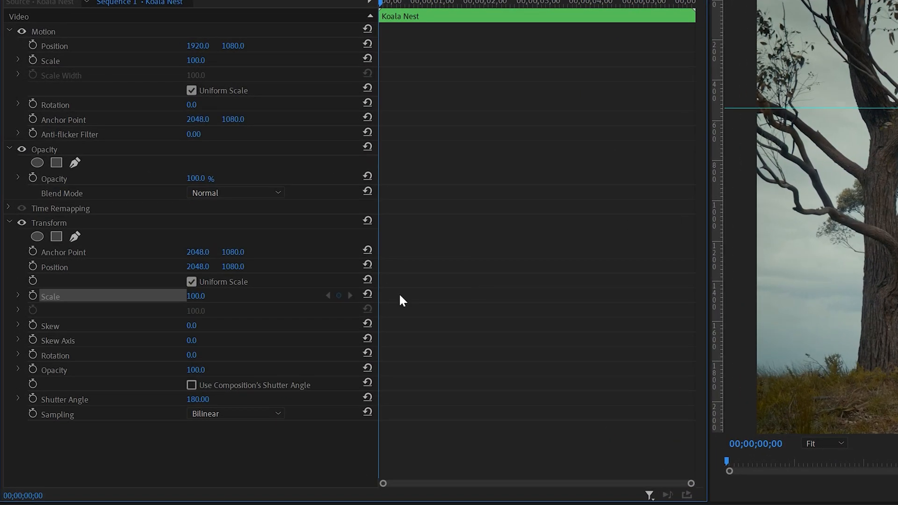
Set Transform Scale to 200 and scrub Position until the koala sits at the guide crossing.
{"action": "double_click", "coordinate": [196, 295]}
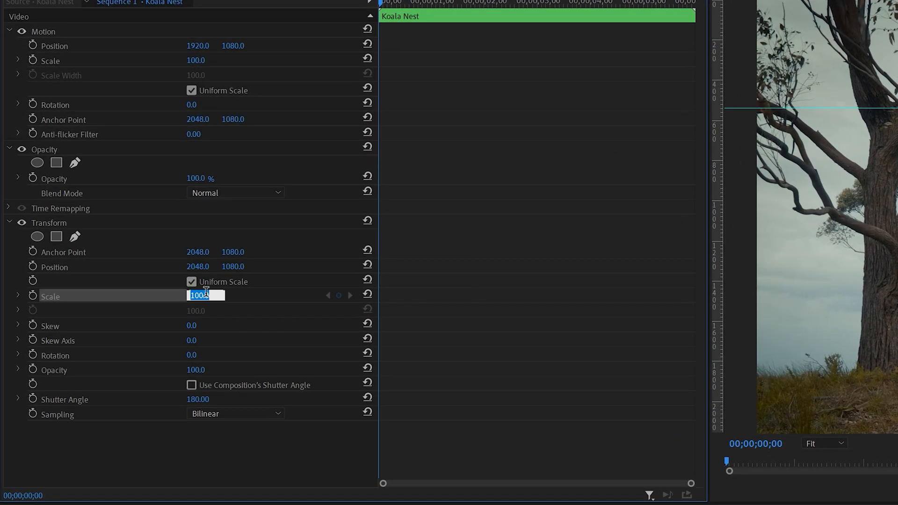
{"action": "type", "text": "20"}
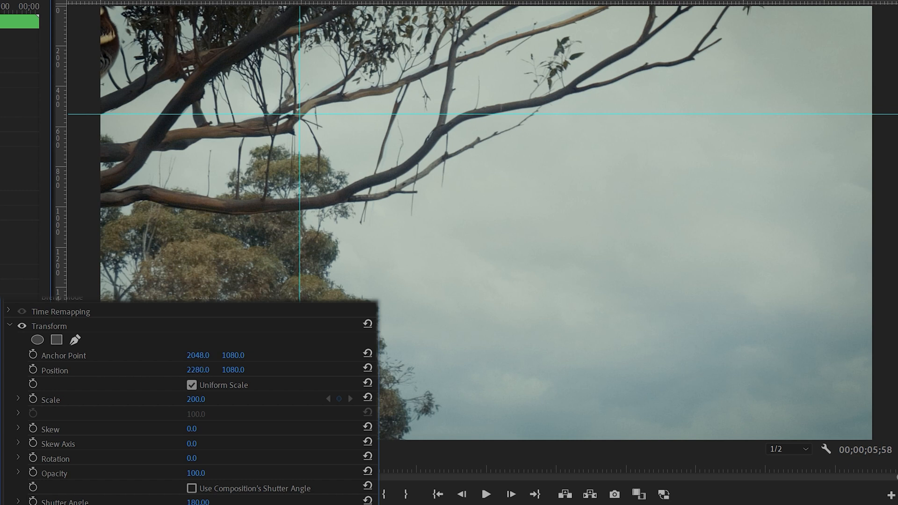
{"action": "left_click_drag", "start_coordinate": [198, 369], "coordinate": [217, 369]}
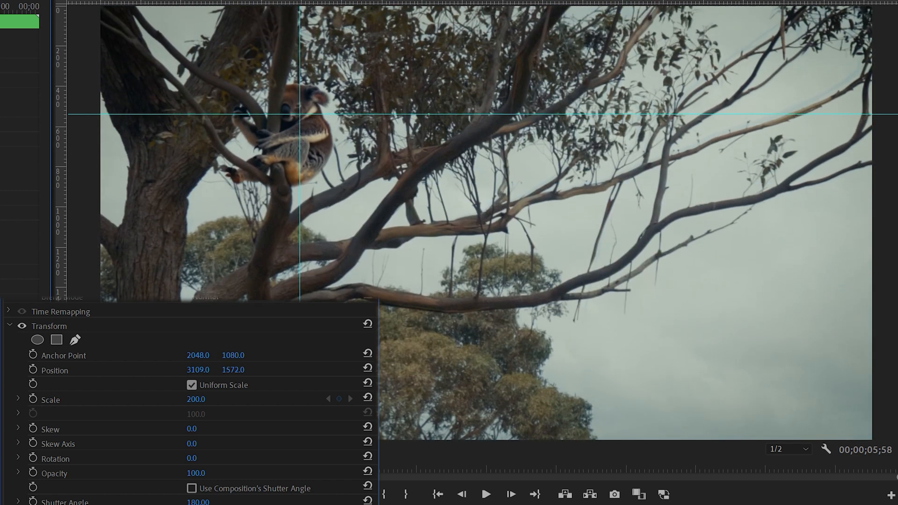
{"action": "left_click_drag", "start_coordinate": [233, 369], "coordinate": [239, 369]}
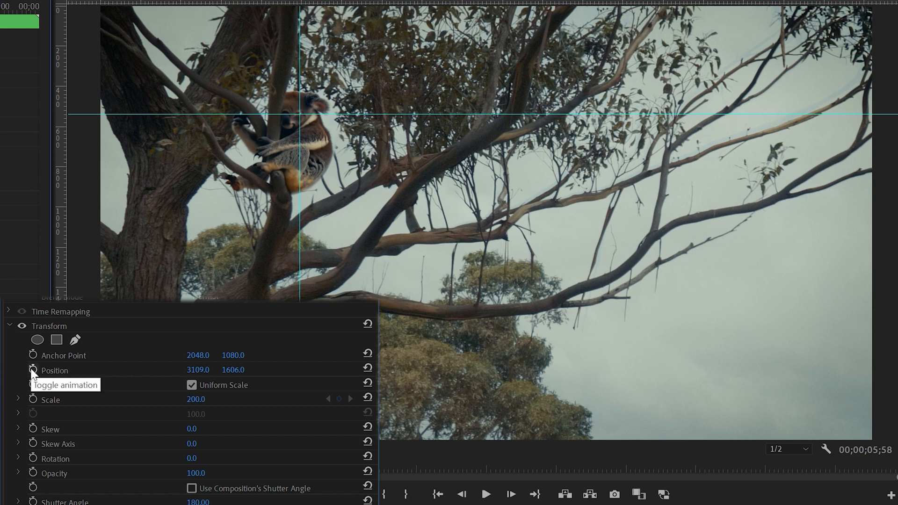
Enable keyframing for the Transform Position and Scale at the clip start.
{"action": "left_click", "coordinate": [33, 370]}
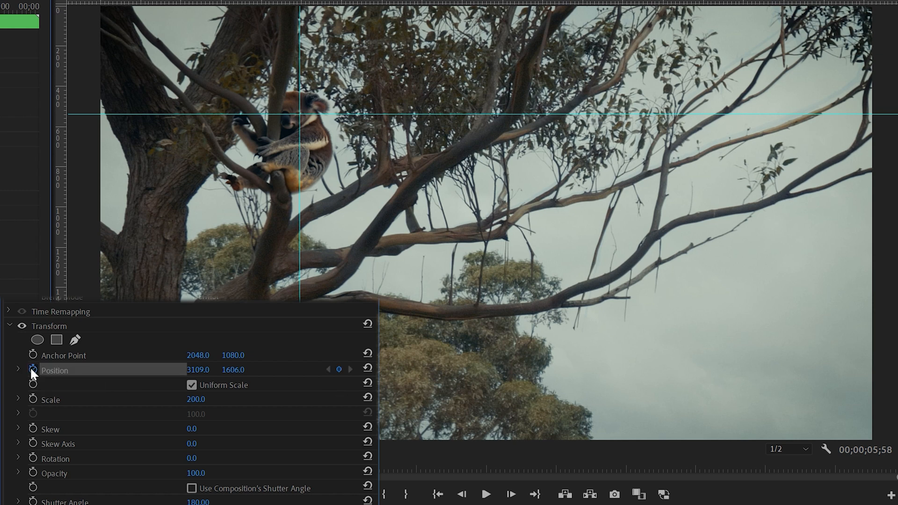
{"action": "left_click", "coordinate": [33, 399]}
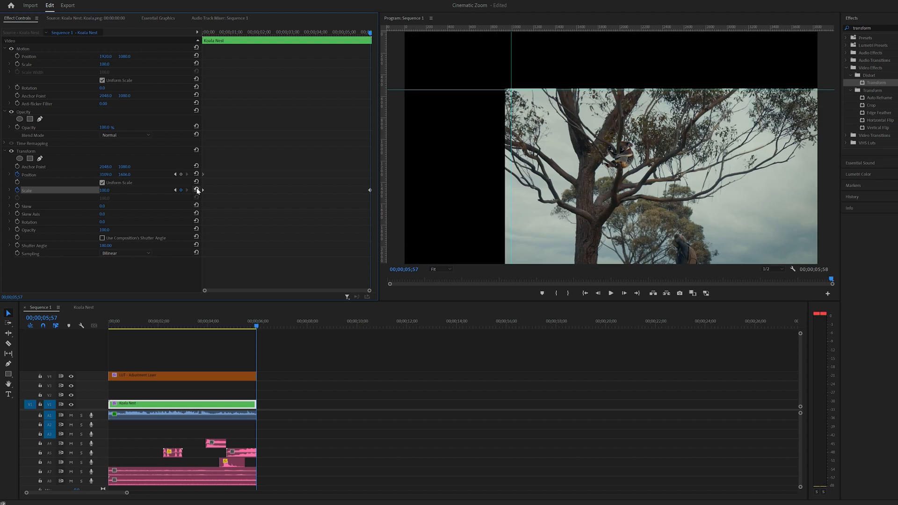
{"action": "mouse_move", "coordinate": [197, 174]}
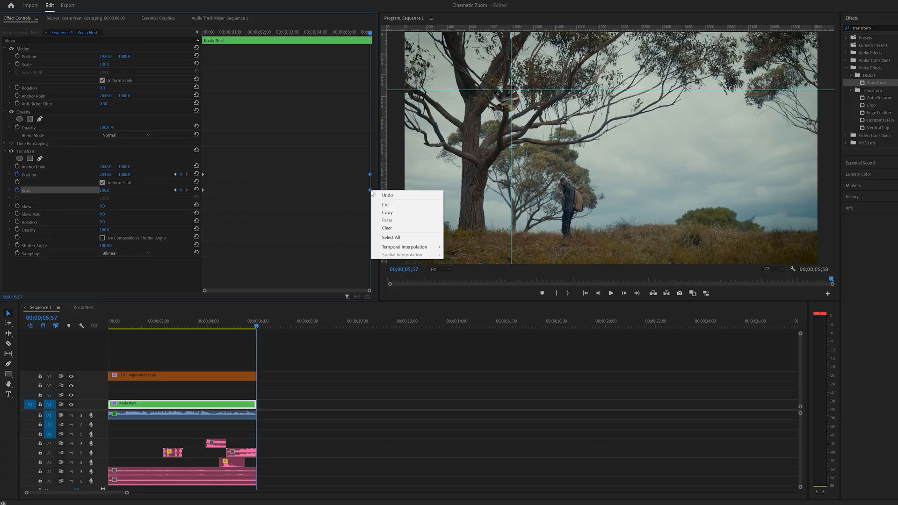
{"action": "mouse_move", "coordinate": [404, 247]}
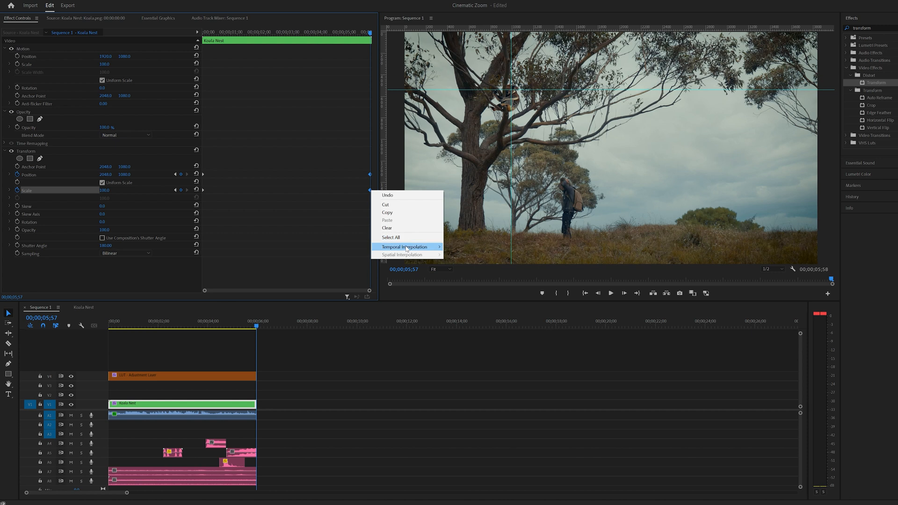
{"action": "mouse_move", "coordinate": [404, 247]}
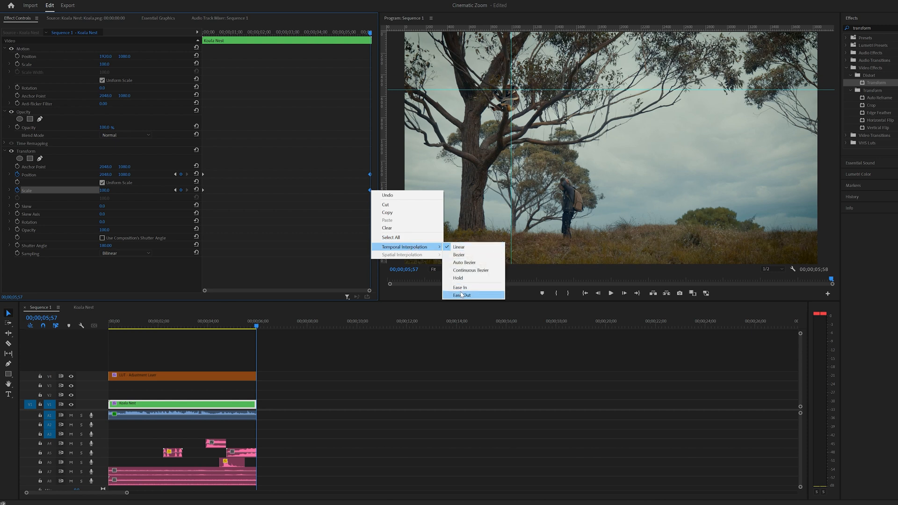
{"action": "mouse_move", "coordinate": [461, 287]}
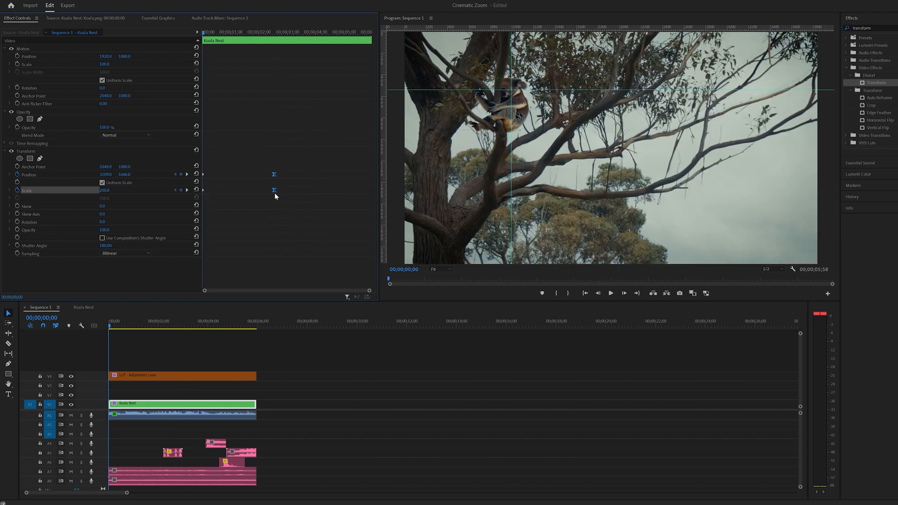
Play back the clip to check the zoom-out now finishing partway through.
{"action": "left_click", "coordinate": [609, 292]}
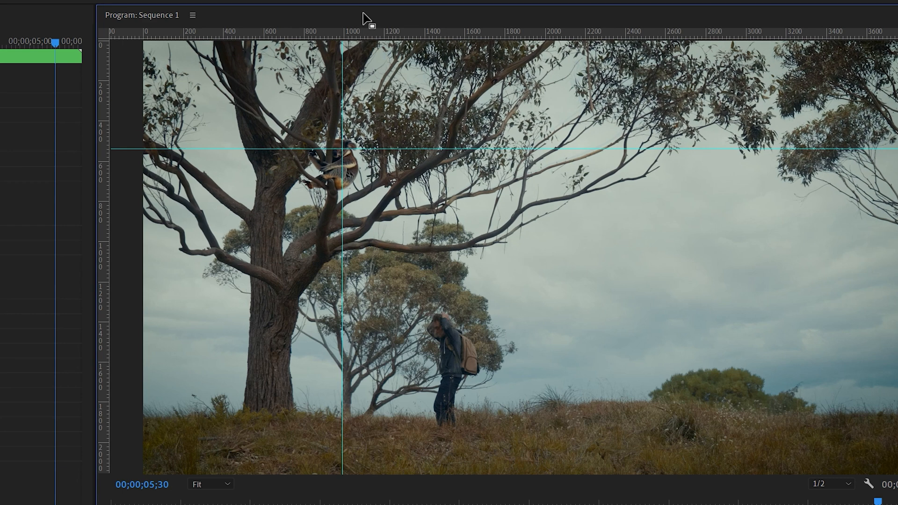
Use the View menu's guide options to clear the guides from the frame.
{"action": "left_click", "coordinate": [150, 19]}
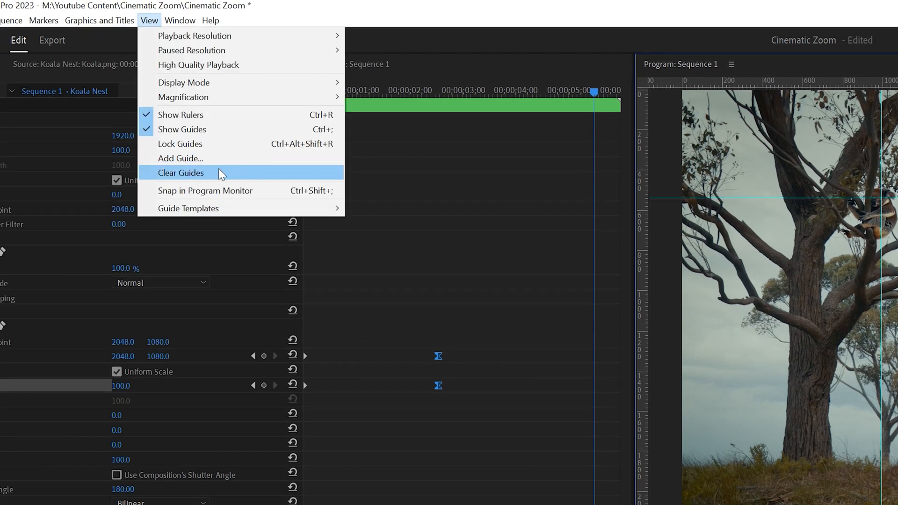